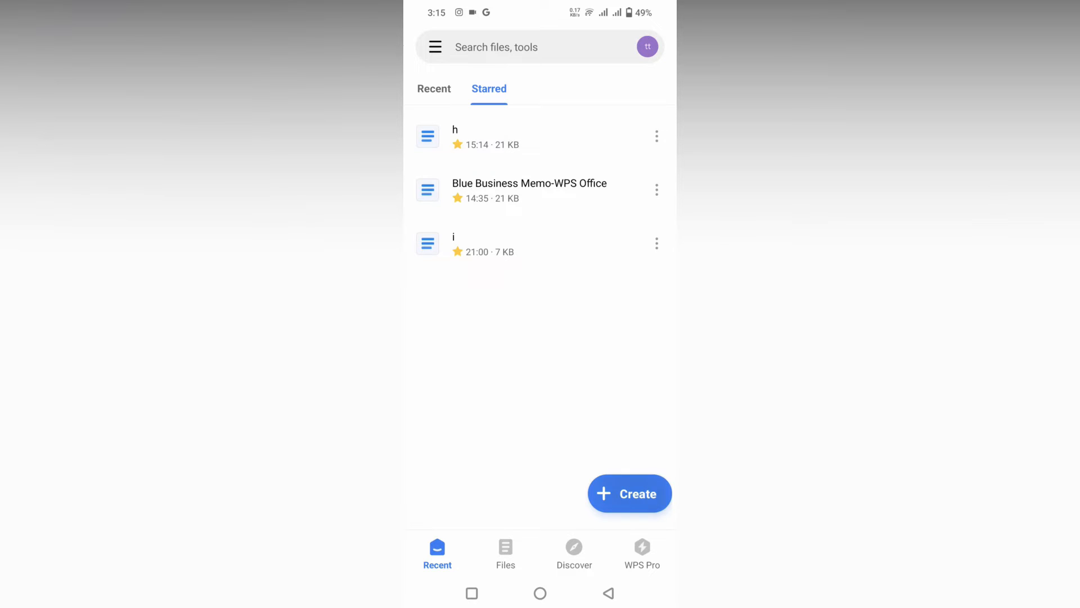
Step: Start creating a new document so the template gallery appears
click(629, 492)
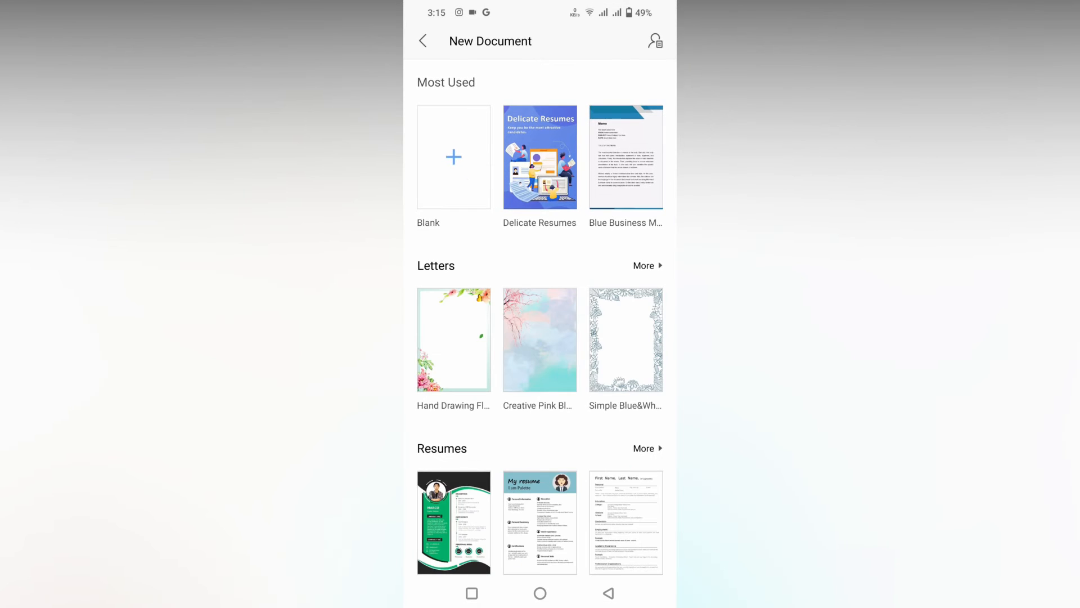
Step: Open the Blue Business Memo document for editing
click(453, 157)
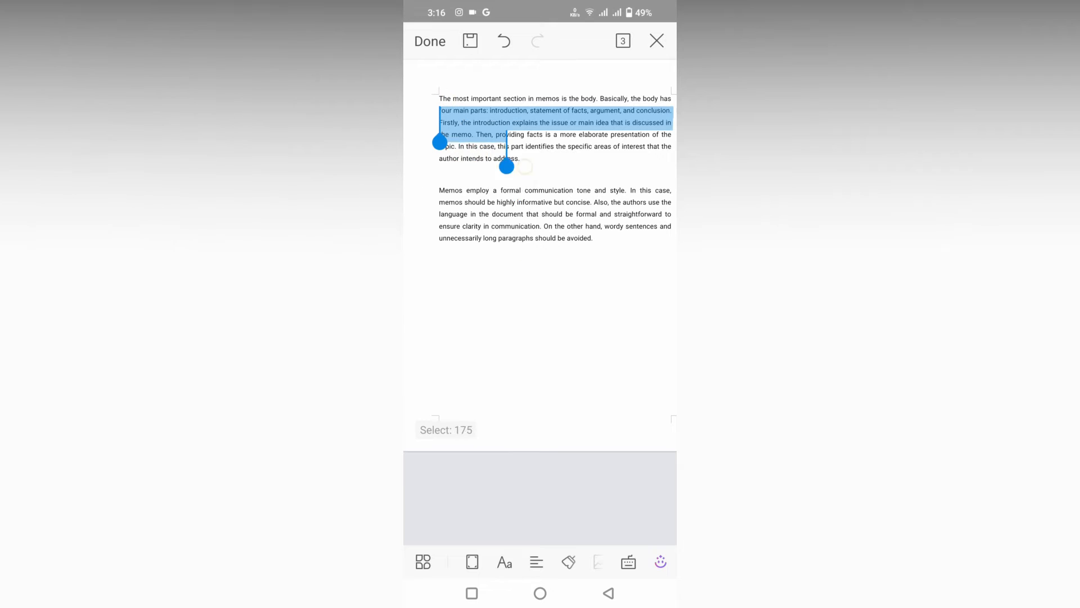
Step: Select both memo paragraphs and apply All Caps to them
drag(506, 165, 565, 275)
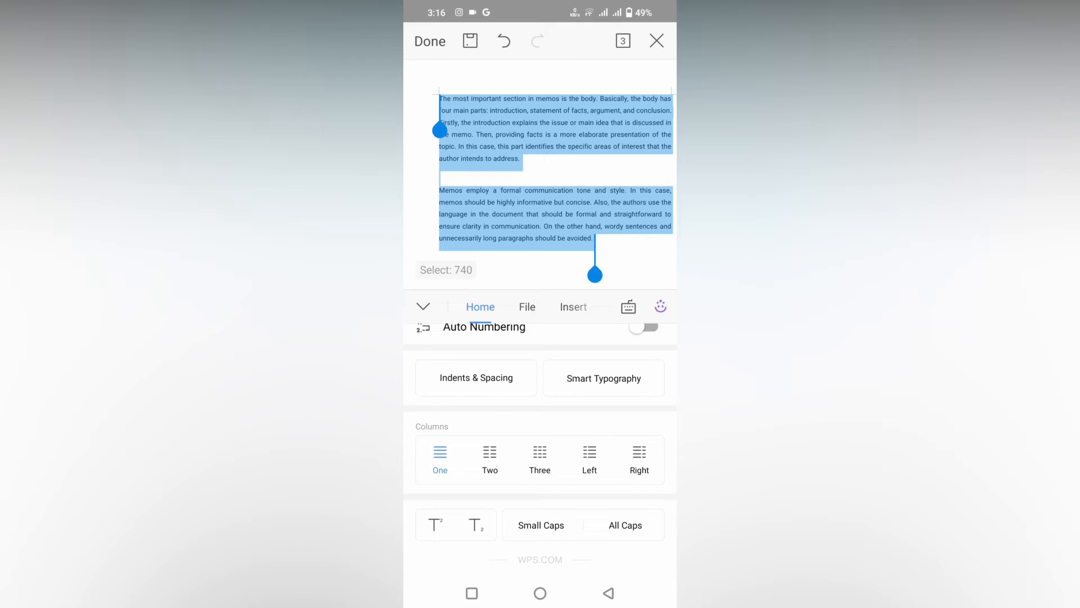
click(625, 526)
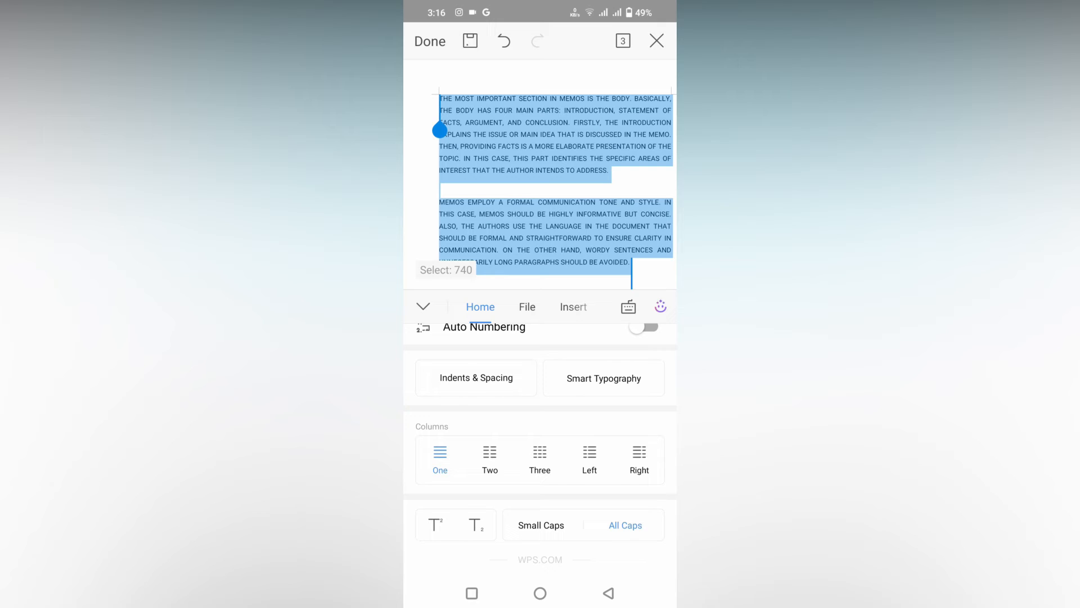